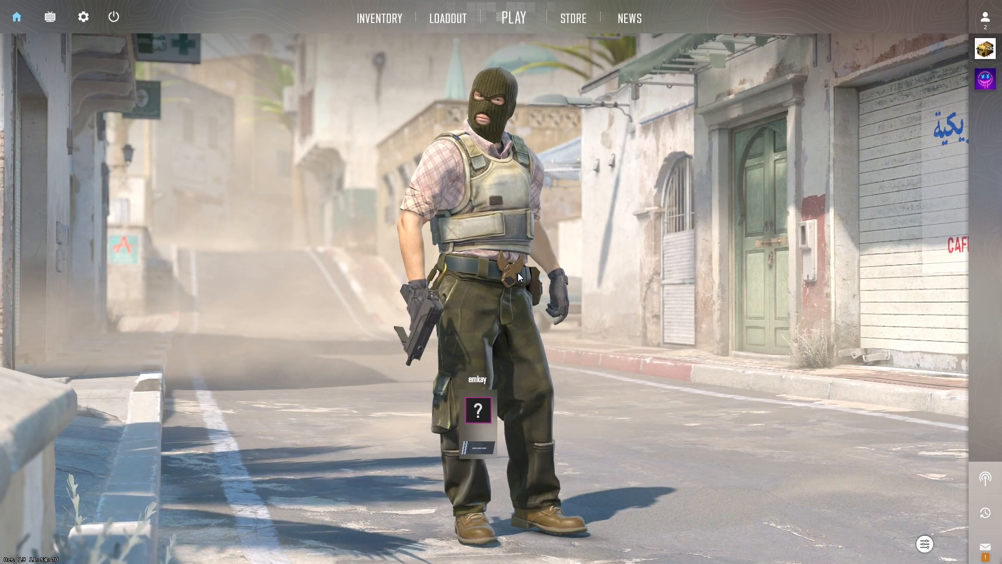
mouse_move(83, 17)
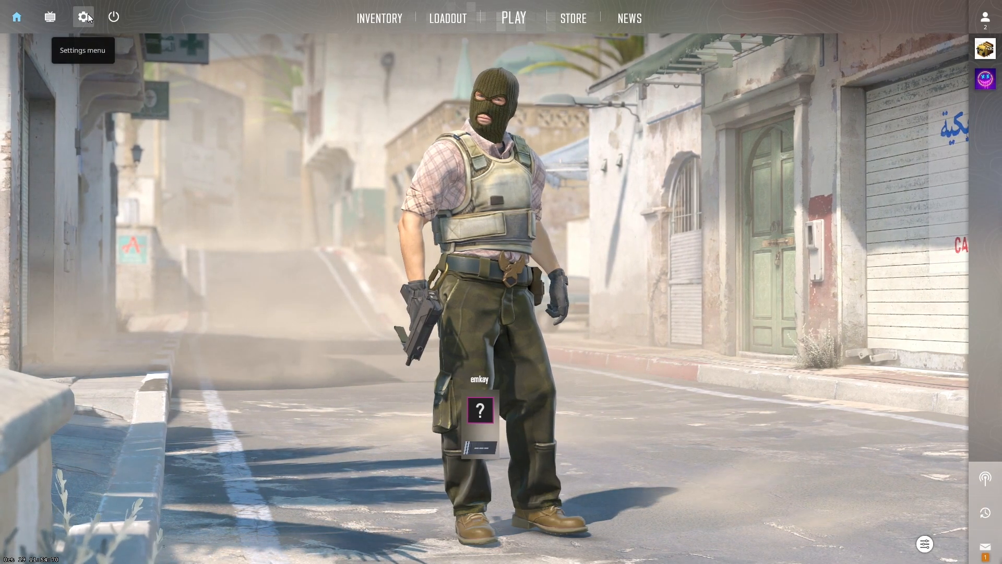
Step: Set Enable Developer Console to Yes in Counter-Strike 2's Game settings
click(82, 16)
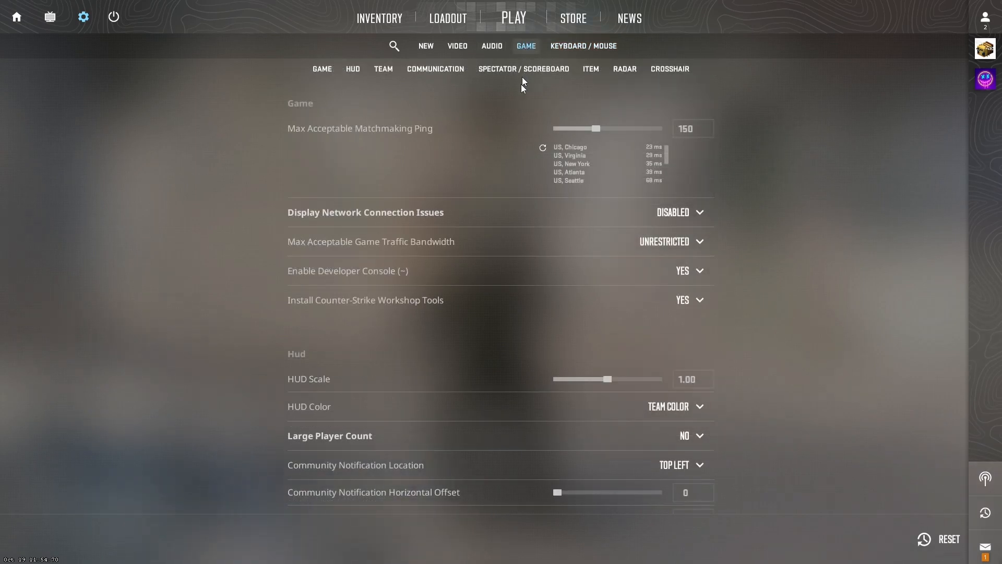
mouse_move(421, 271)
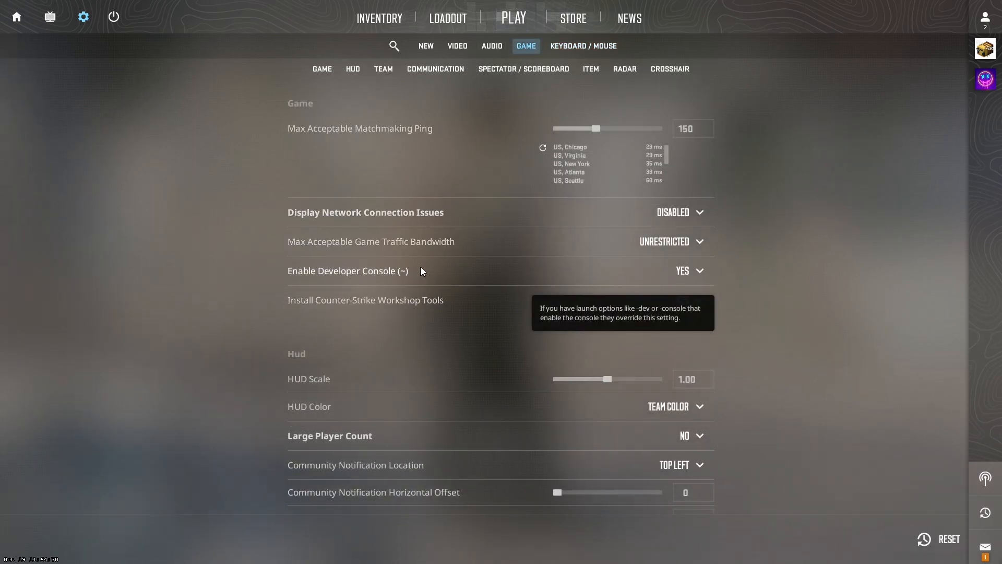
click(689, 270)
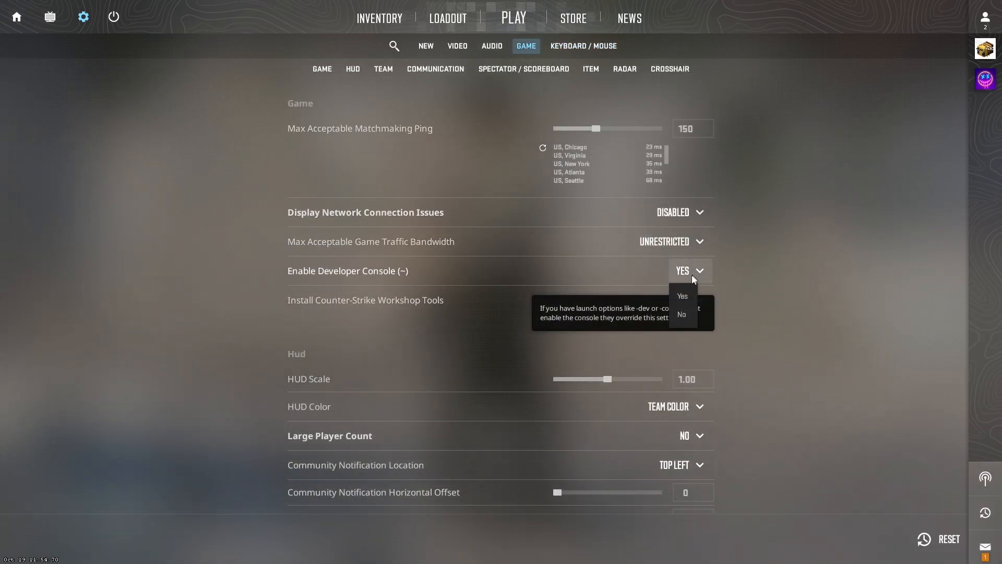
click(682, 296)
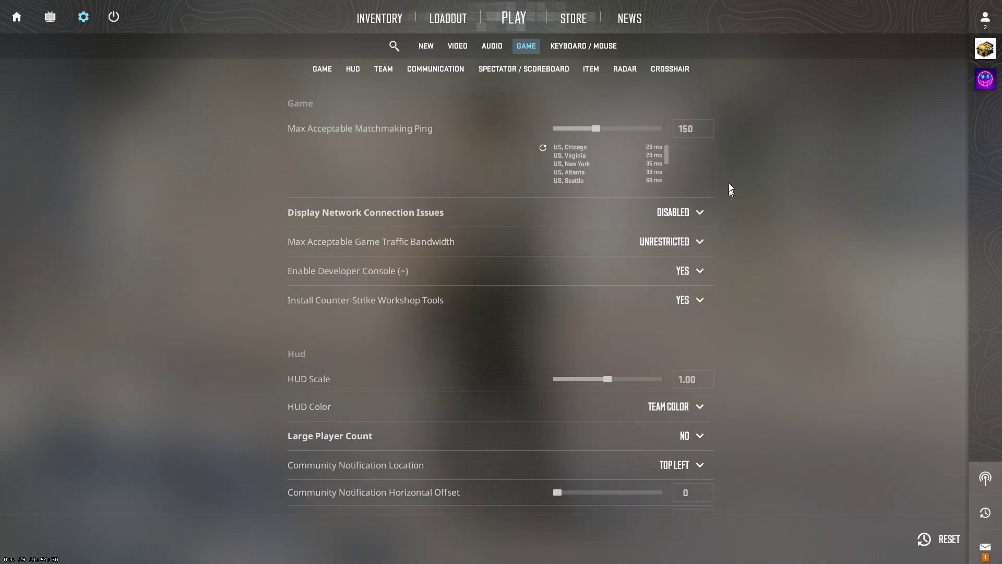
Step: Check the Toggle Console binding under Keyboard / Mouse UI Keys, then leave settings
click(583, 46)
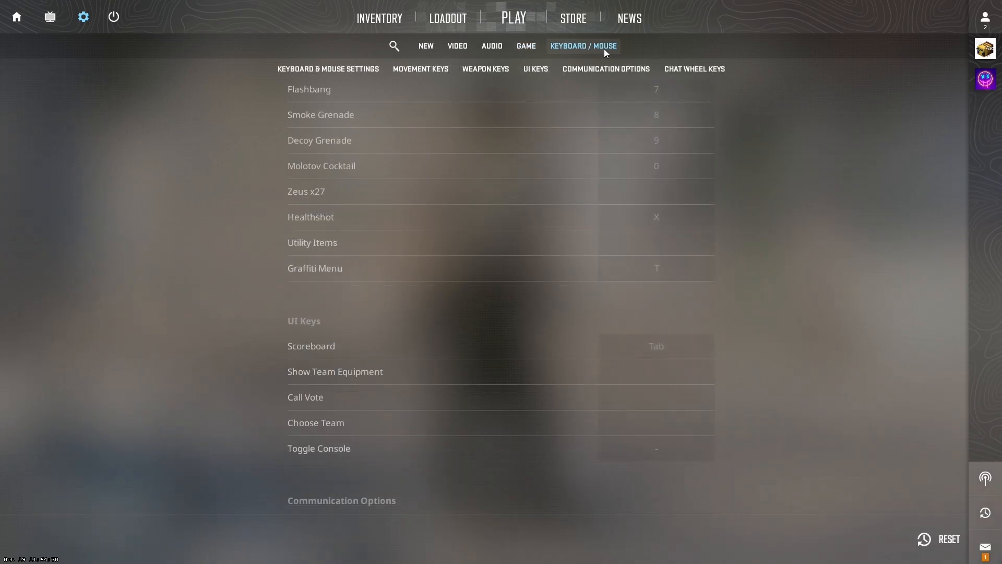
scroll(down, 3)
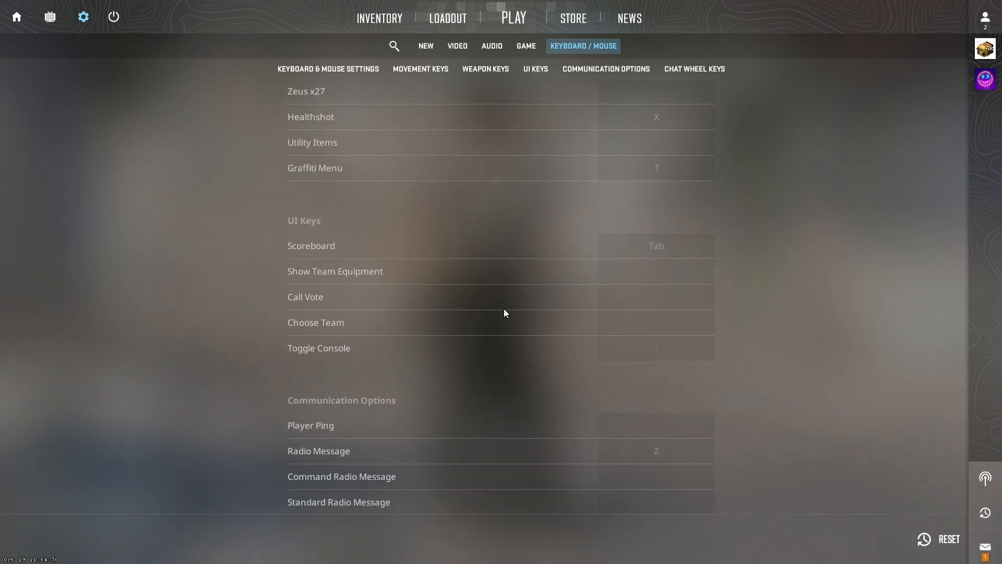
scroll(down, 3)
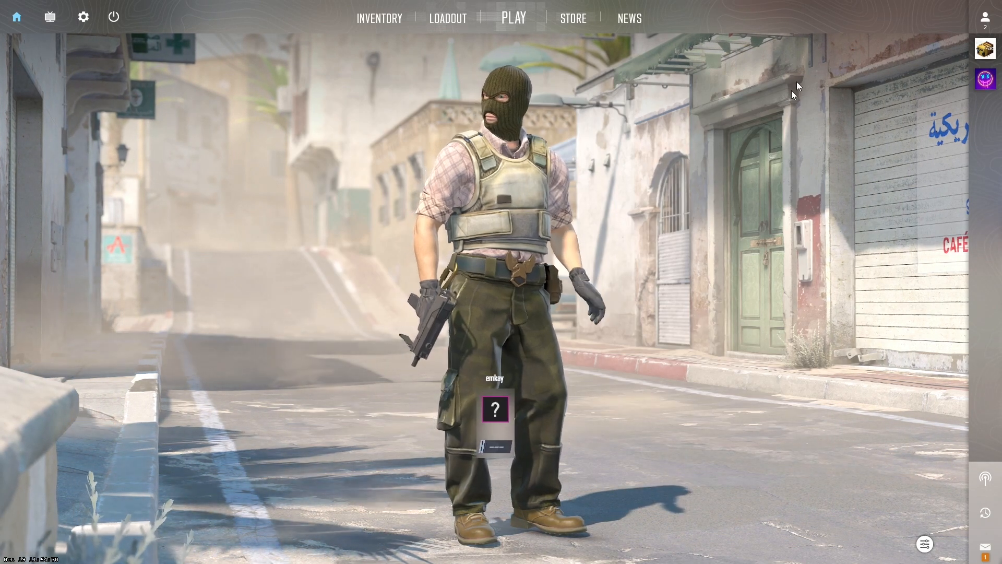
click(985, 17)
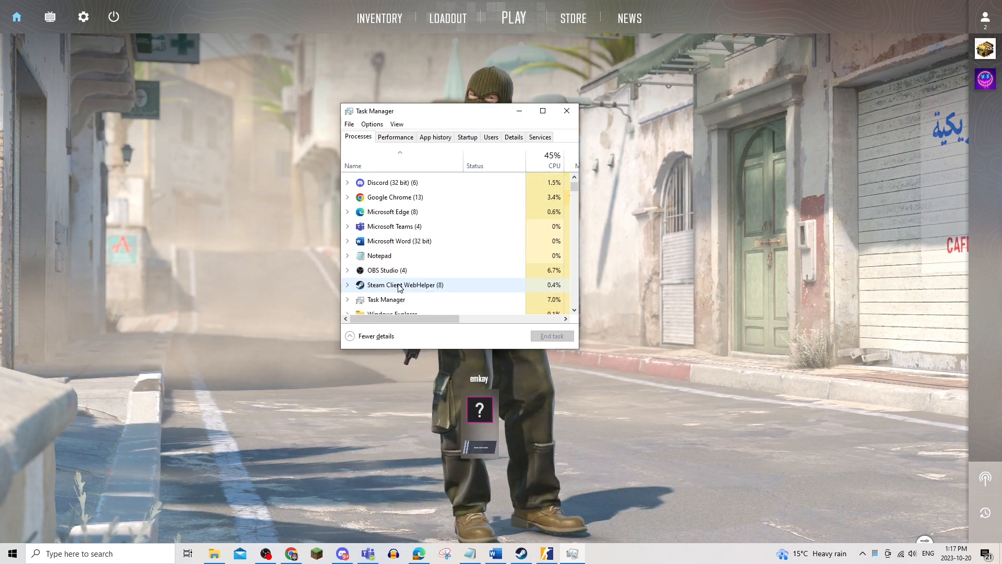
Step: Expand the Steam Client WebHelper group and open the Steam process's file location
click(347, 284)
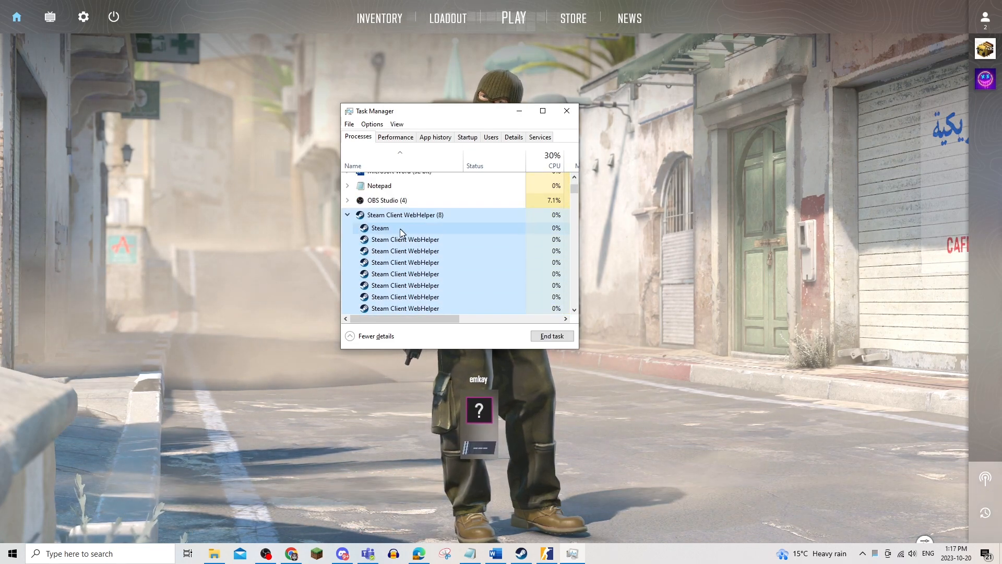
right_click(400, 228)
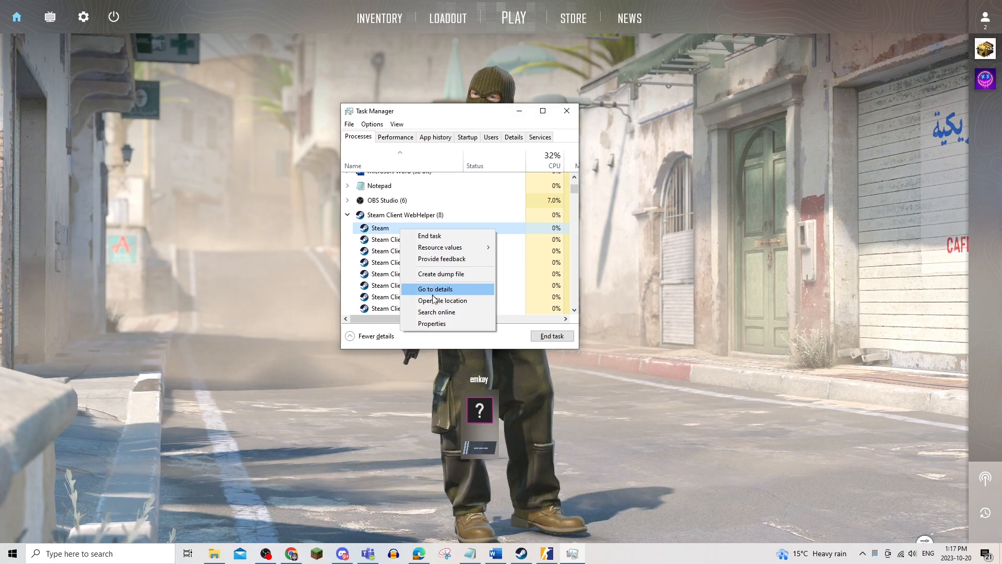
click(442, 301)
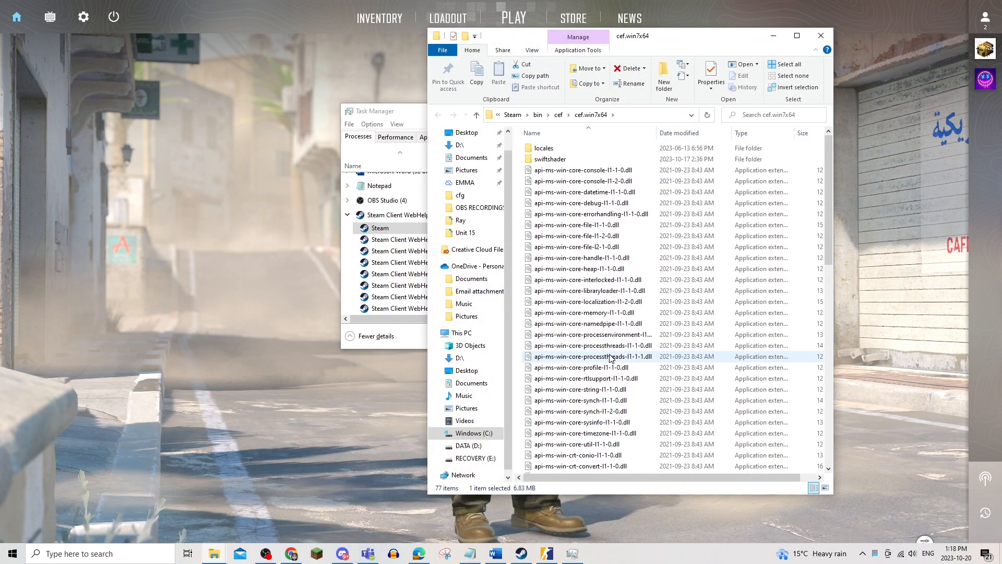
scroll(down, 3)
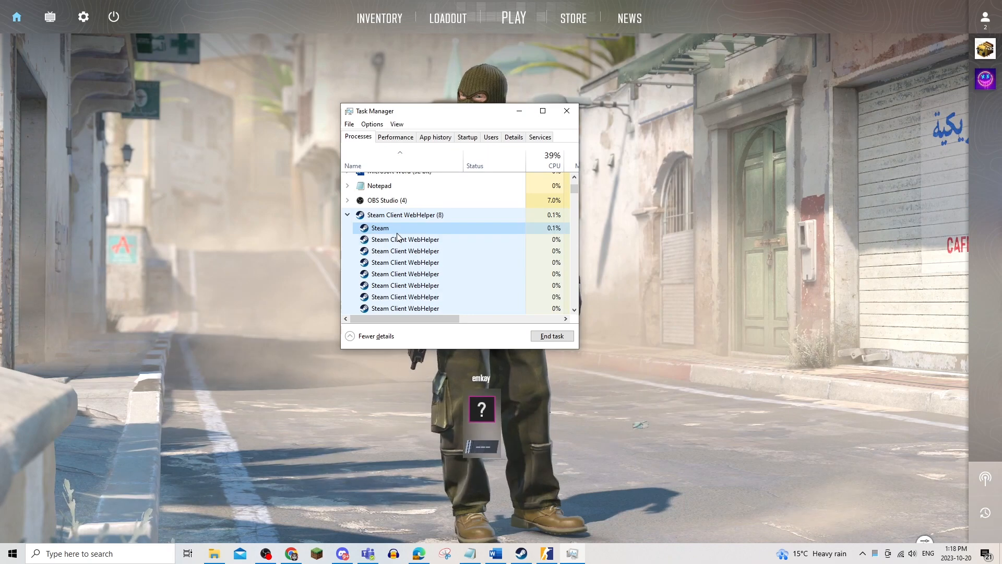
Step: Open steam.exe's file location from Task Manager's Details tab
click(513, 137)
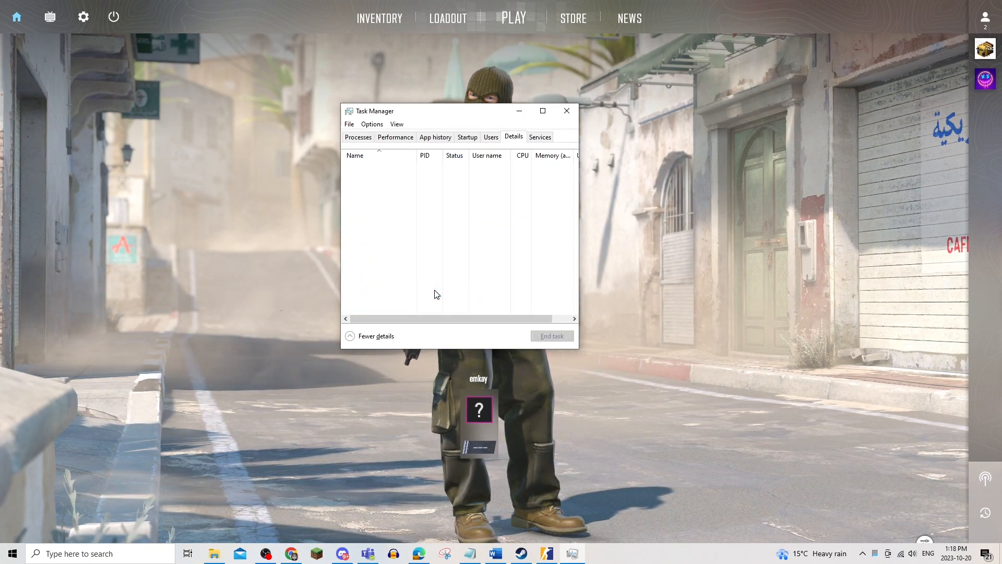
click(380, 296)
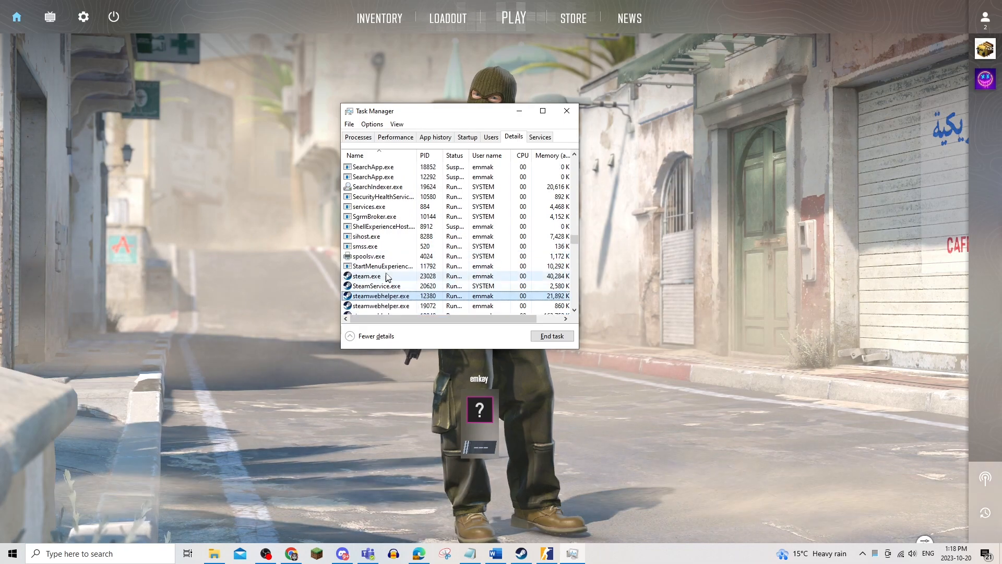
right_click(366, 276)
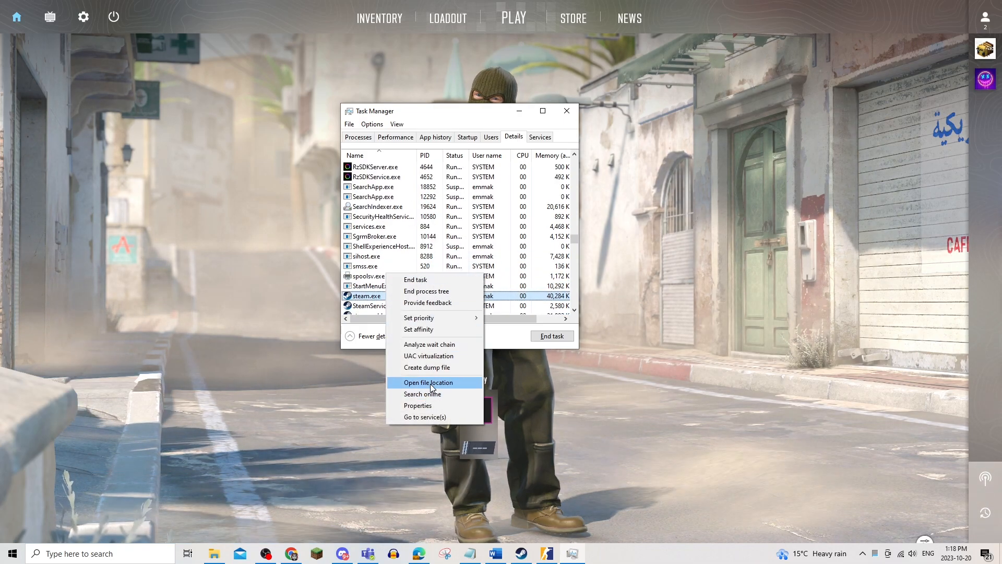
click(428, 382)
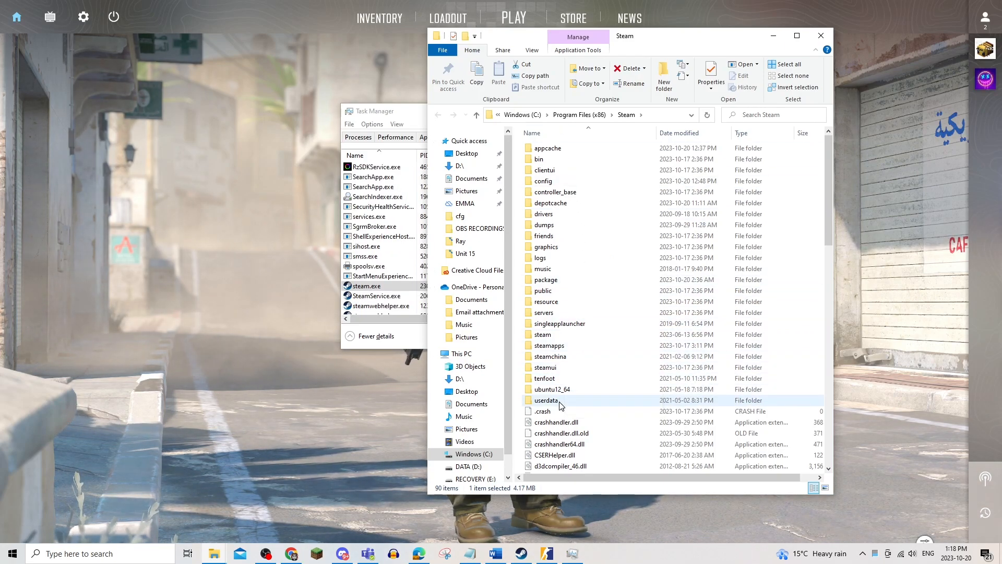
Step: Open Steam's userdata folder to reveal the two numbered account folders
double_click(546, 400)
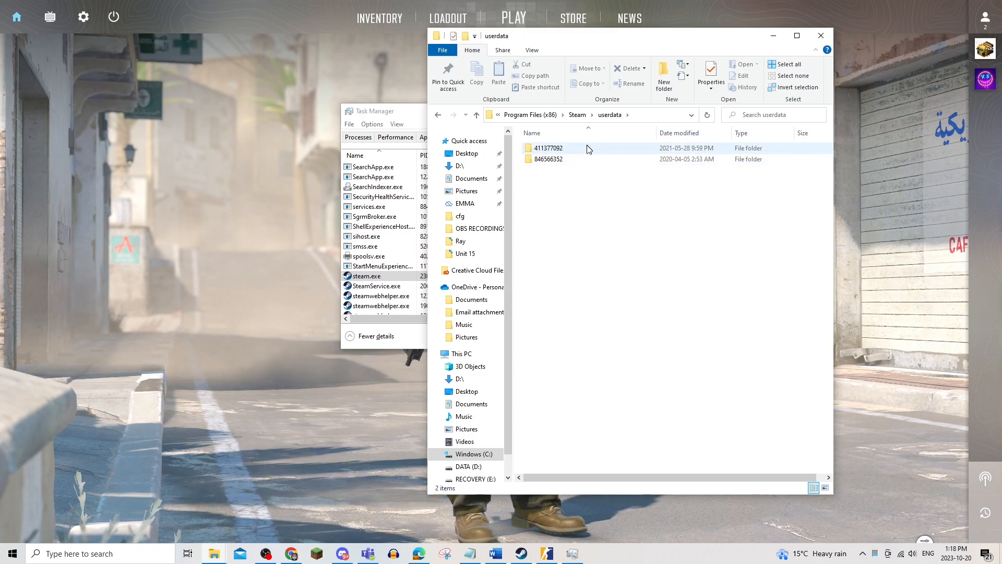
mouse_move(579, 159)
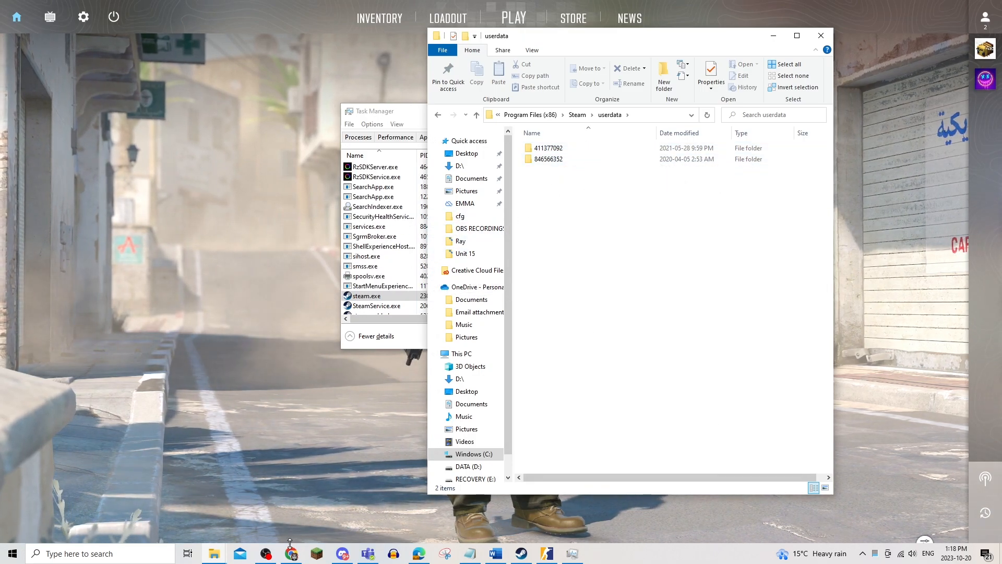
click(981, 18)
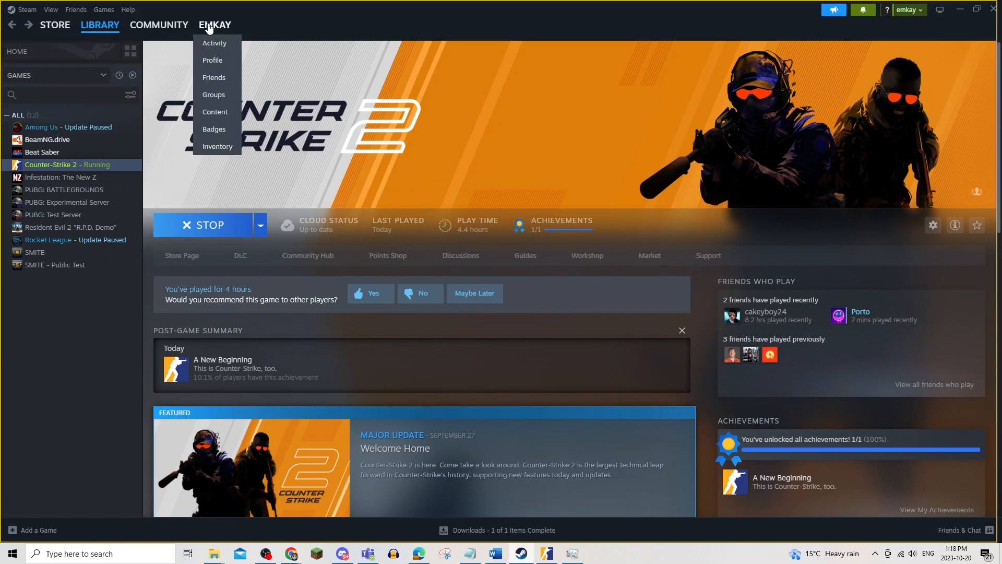
Step: Open your own profile from the account name in Steam's top bar
click(212, 60)
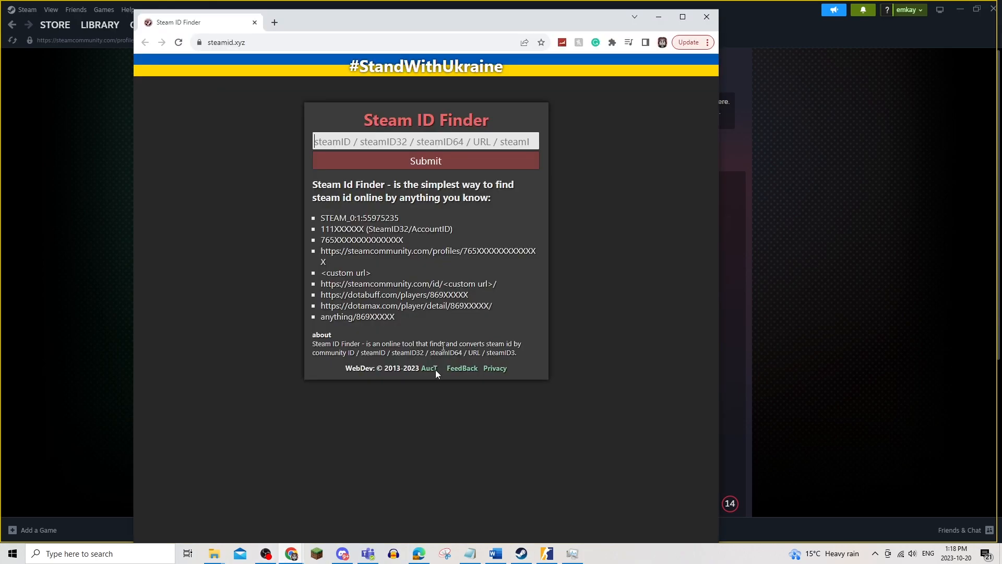
text(https://steamcommunity.com/profiles/76561198806832080/)
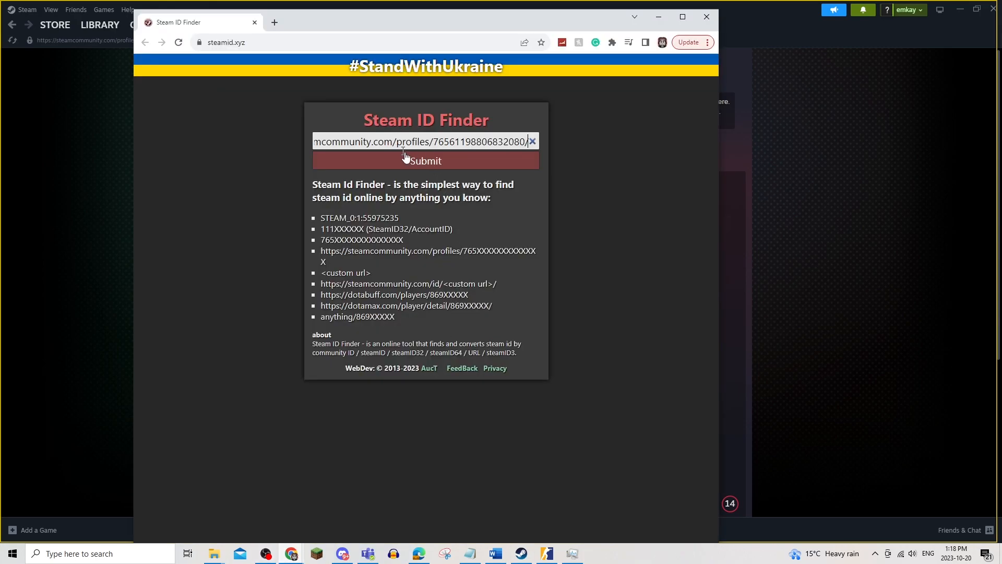
click(425, 161)
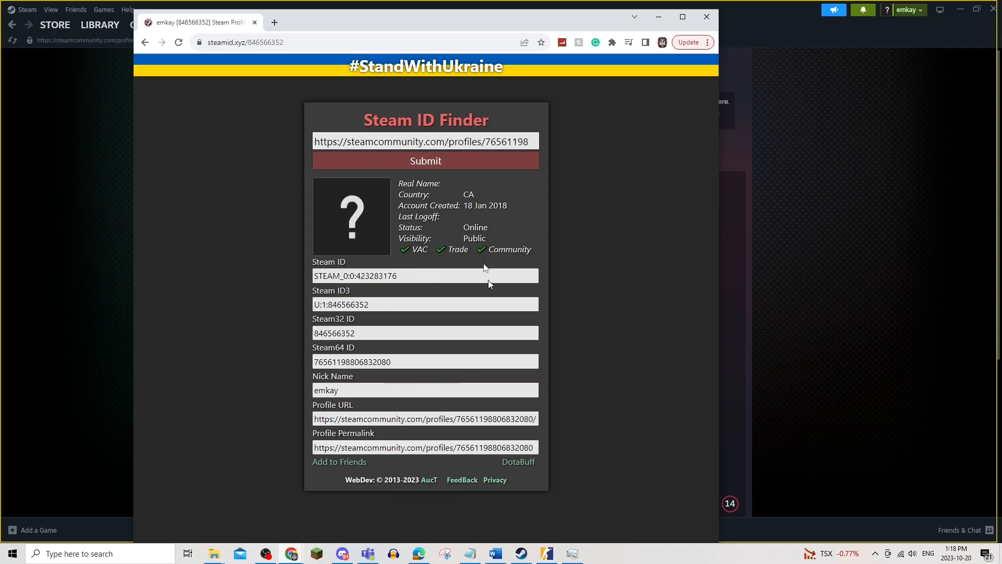
mouse_move(602, 22)
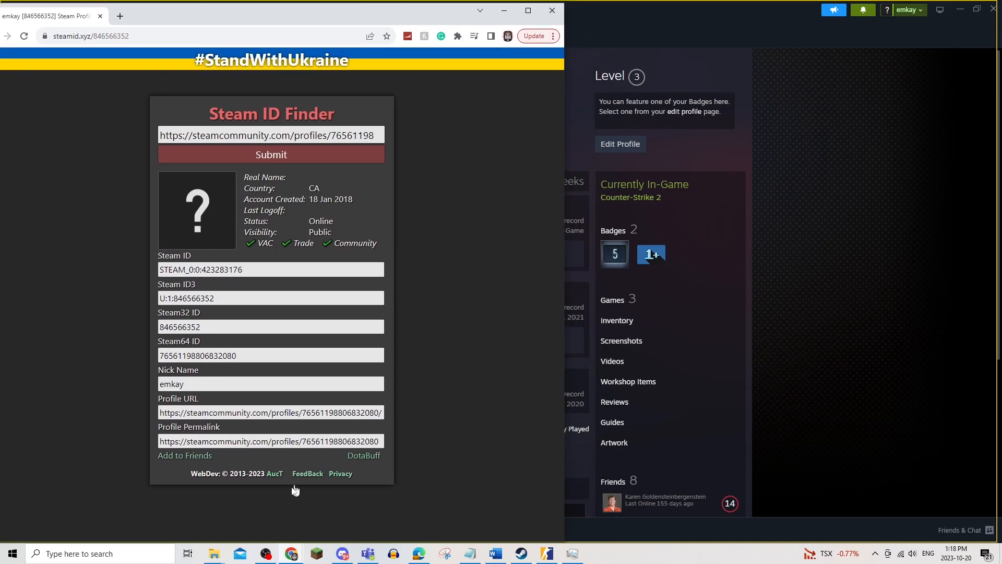
click(214, 553)
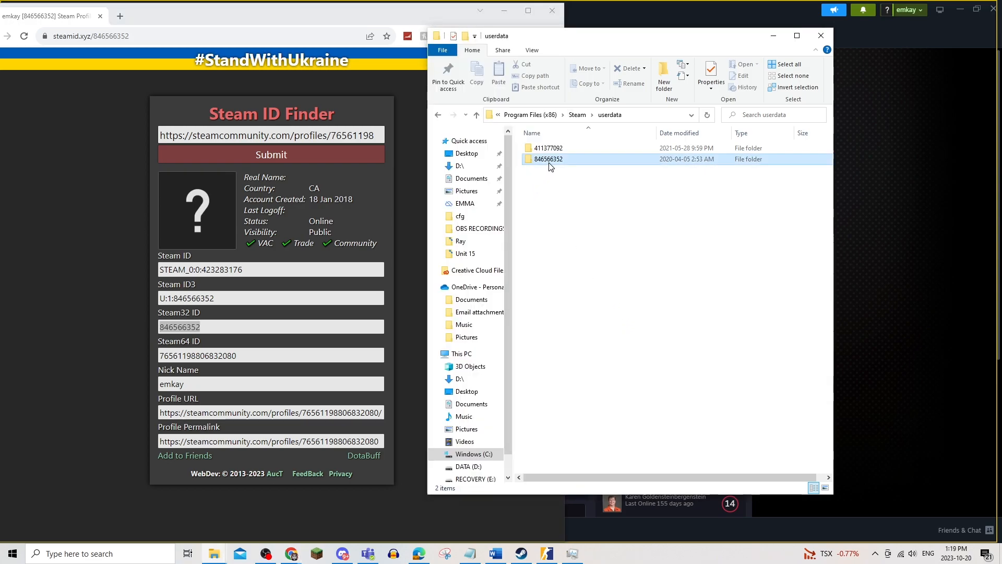
Step: Open cs2_machine_convars.vcfg from 846566352 > 730 > local > cfg in Notepad
double_click(548, 159)
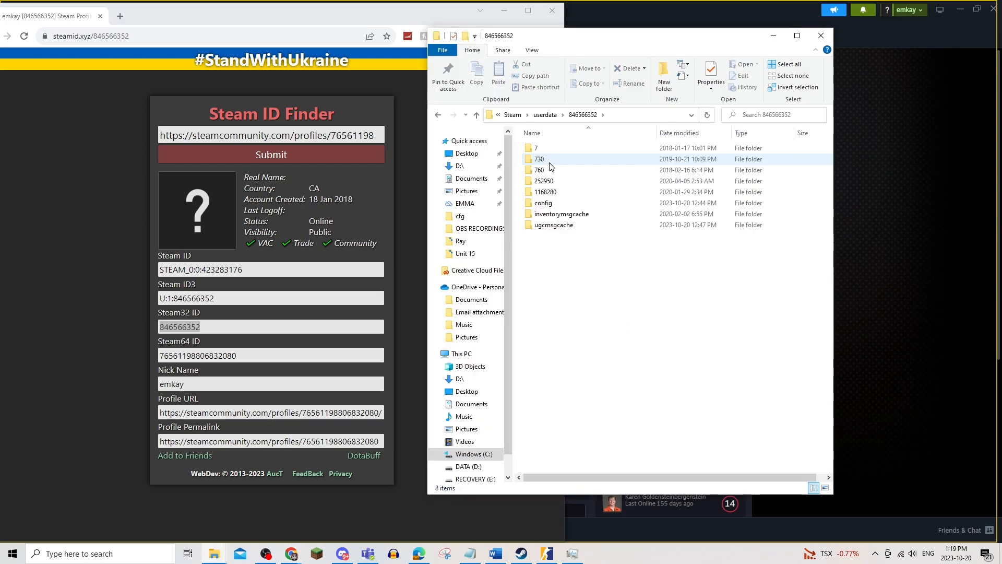
double_click(539, 159)
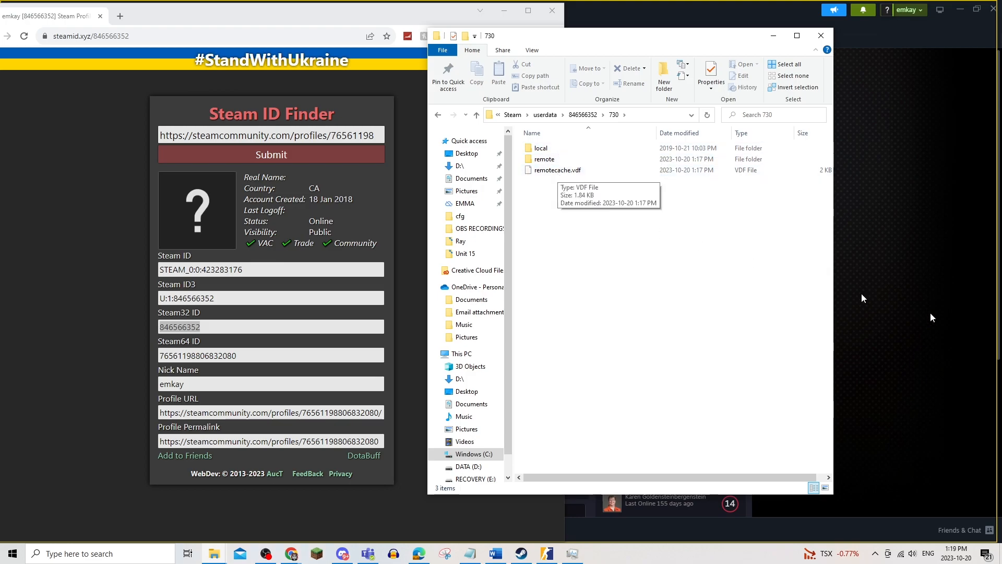
double_click(540, 148)
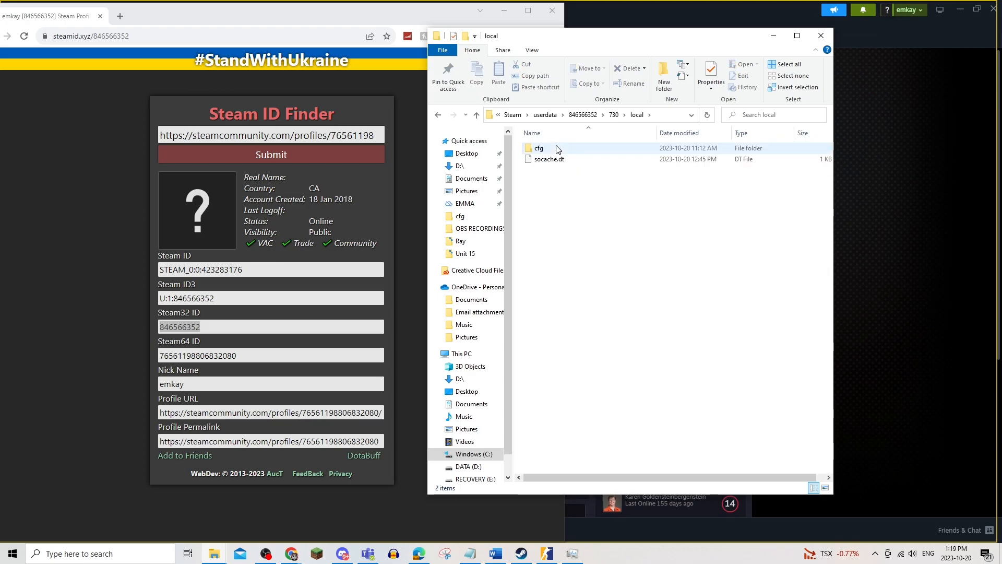
double_click(539, 148)
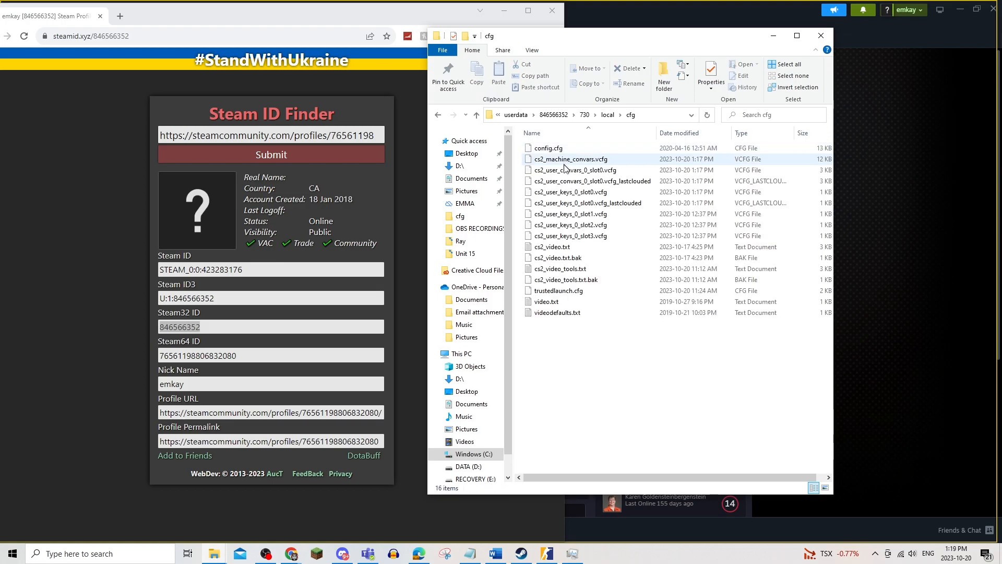
mouse_move(586, 160)
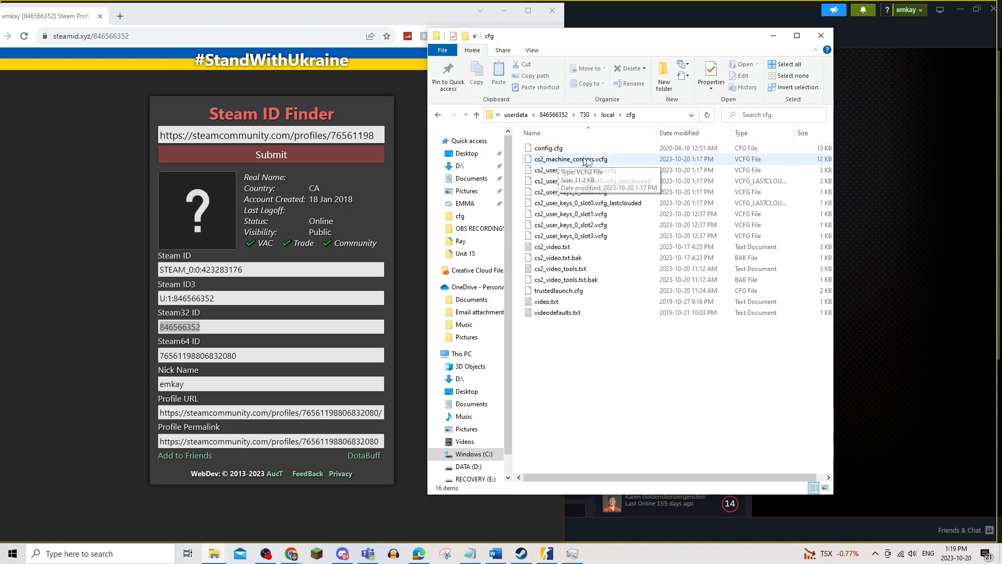
double_click(569, 158)
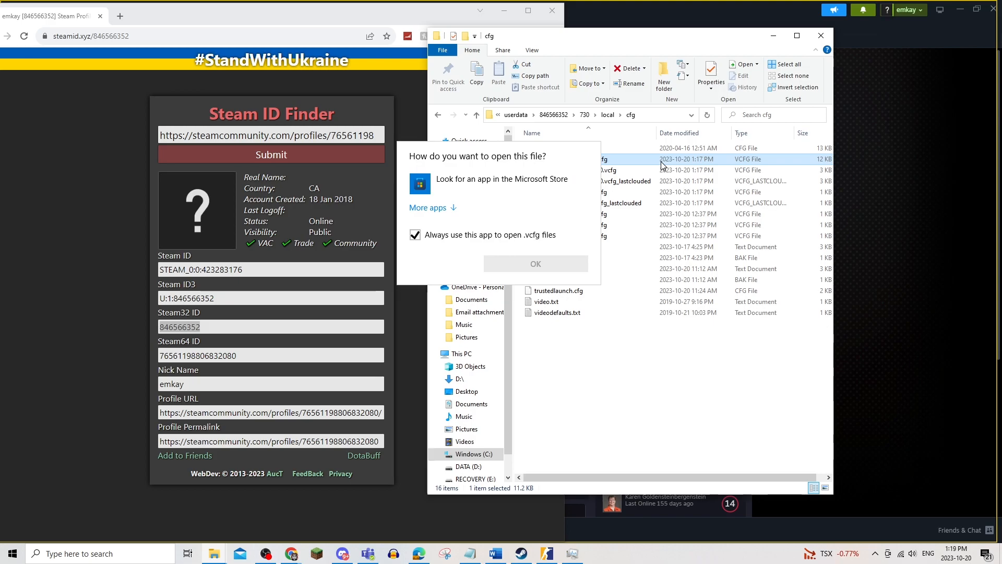
click(427, 207)
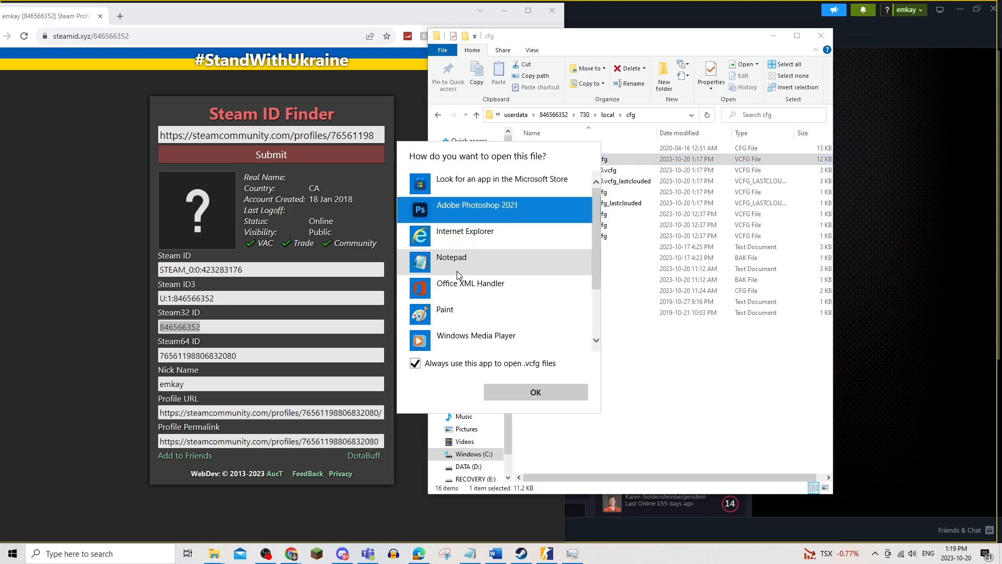
click(536, 392)
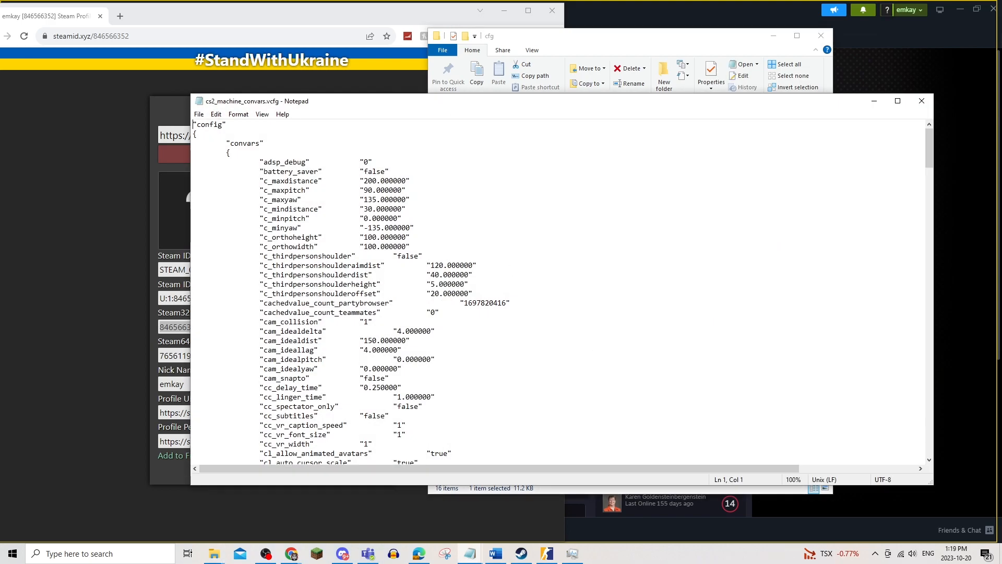
Step: Find the panorama console entry and replace values 569.00 and 117.00 with 30.00
key(Ctrl+f)
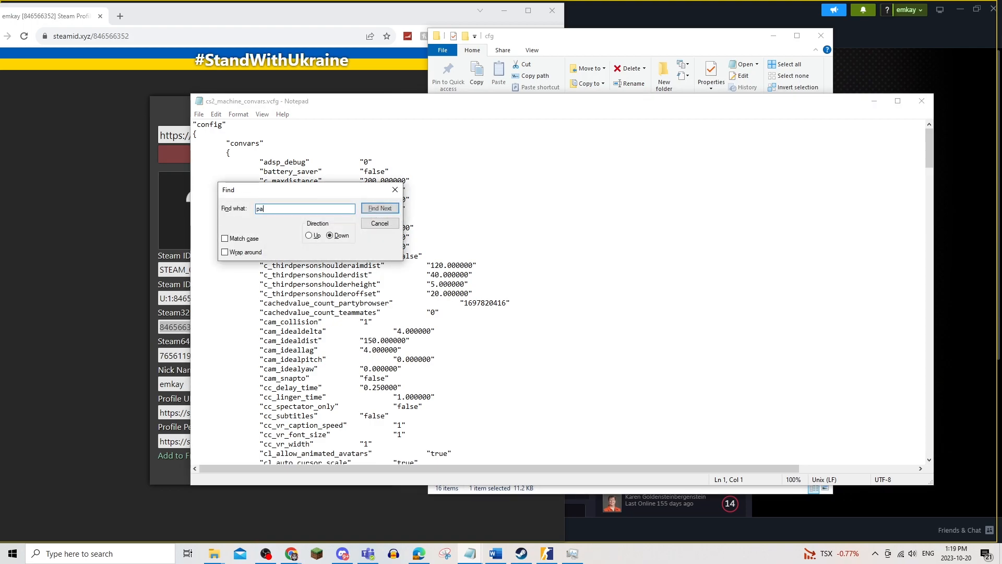
click(379, 207)
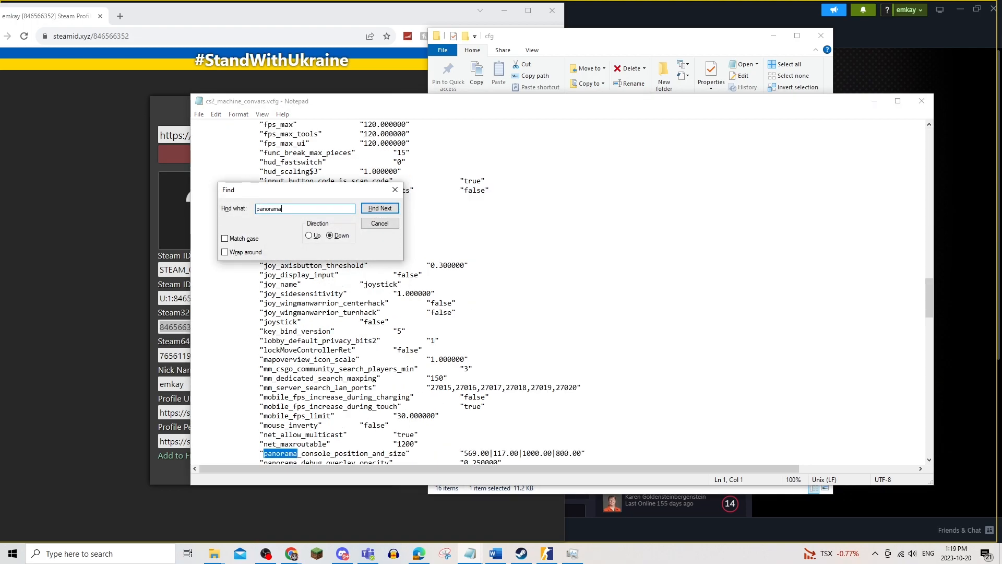
click(379, 208)
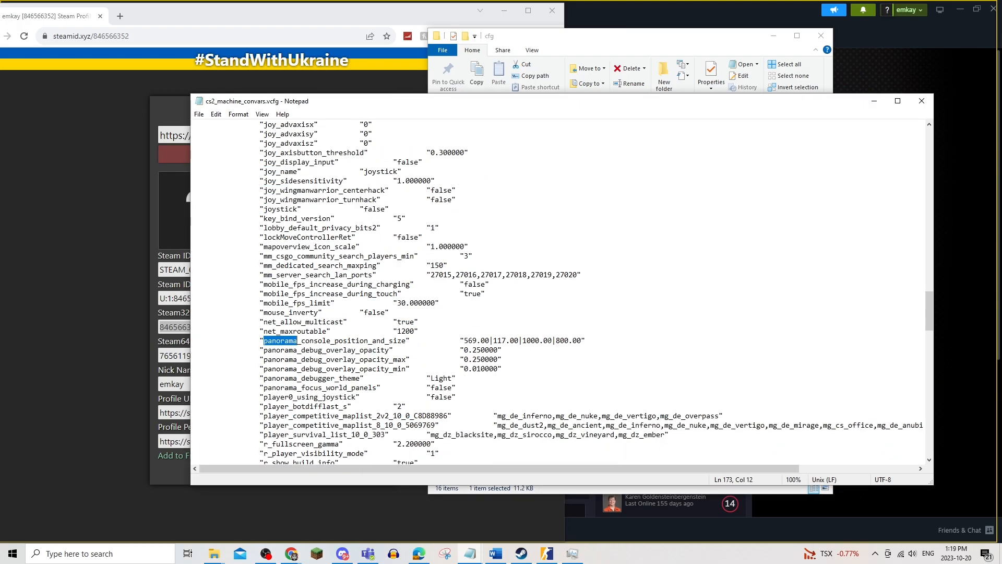
scroll(down, 3)
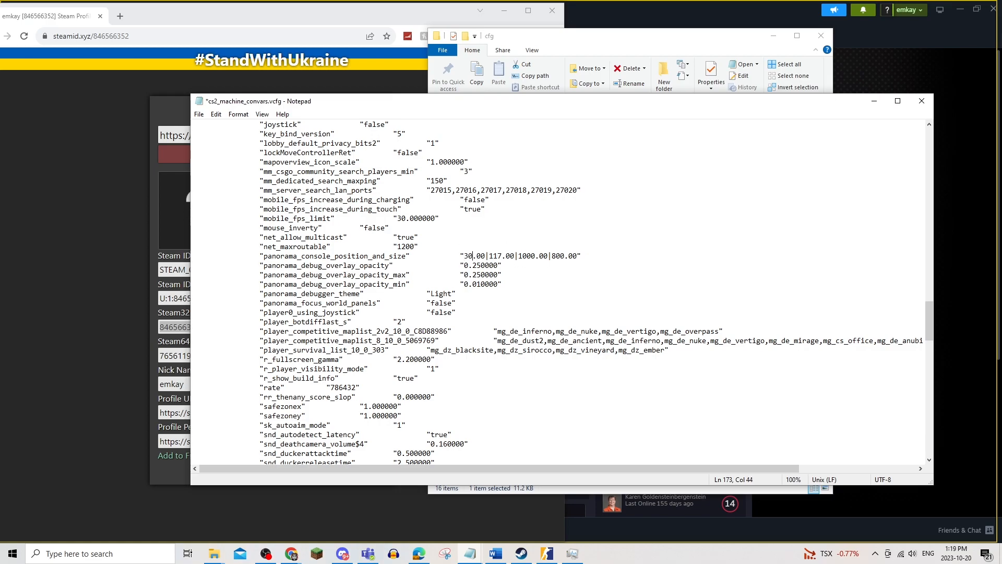
double_click(503, 256)
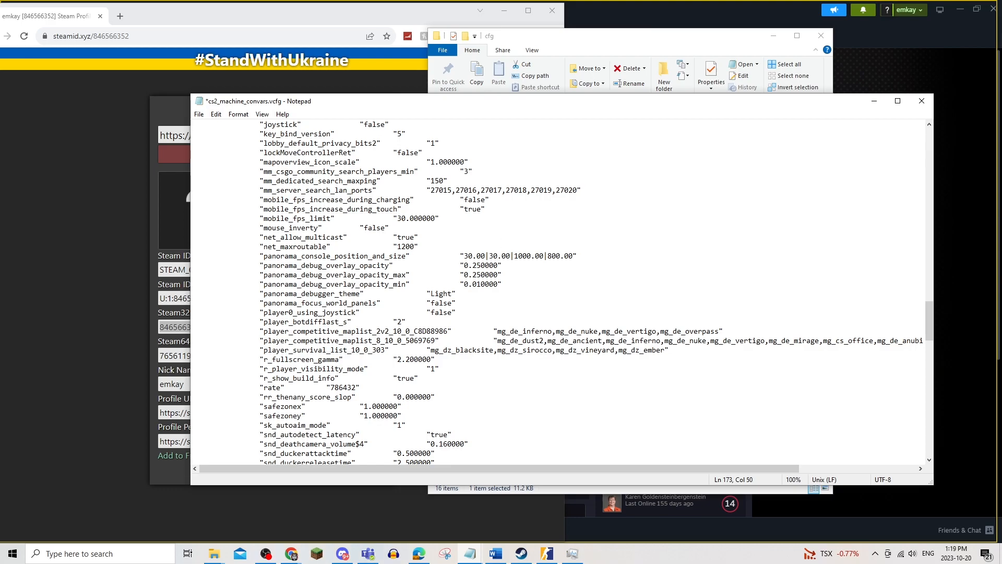
double_click(523, 256)
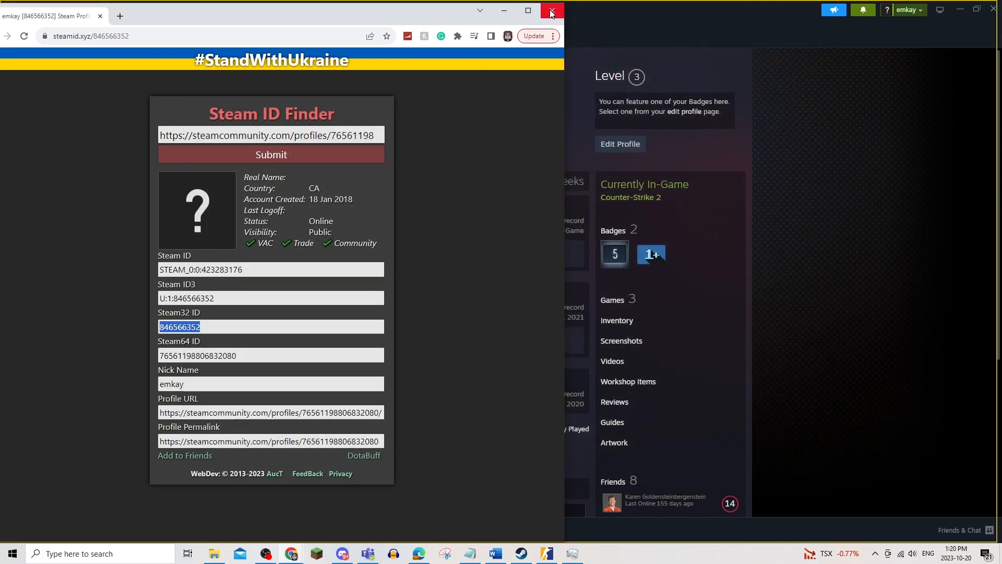
Step: Close the browser and Task Manager, open the CS2 console with `, and drag it top-left
click(550, 12)
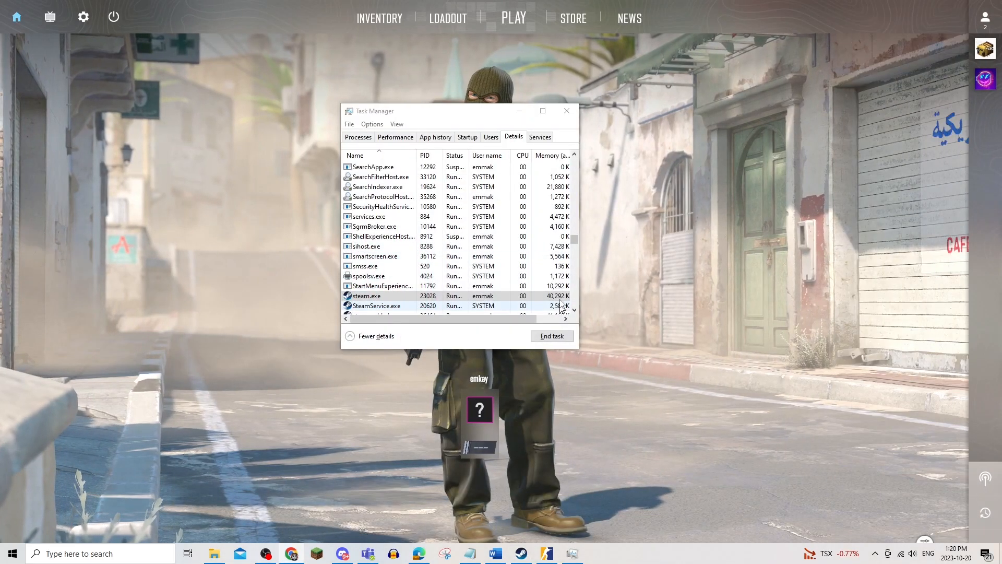
click(566, 110)
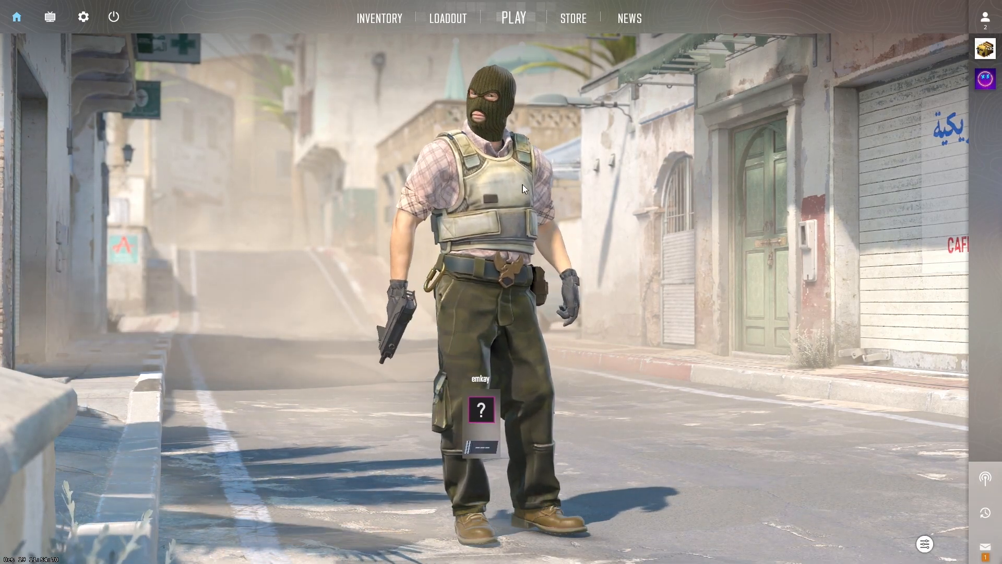
key(`)
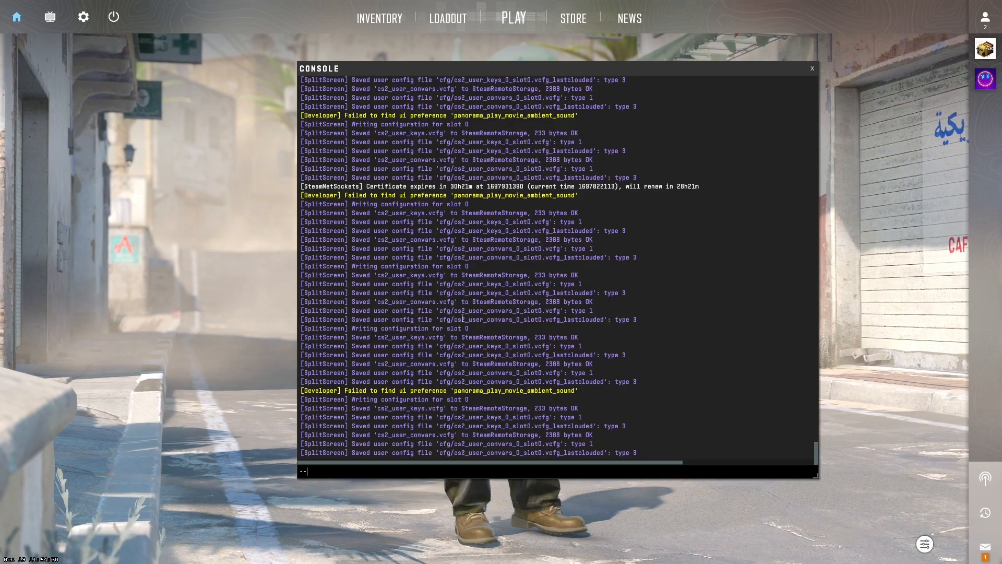
drag(556, 68, 441, 10)
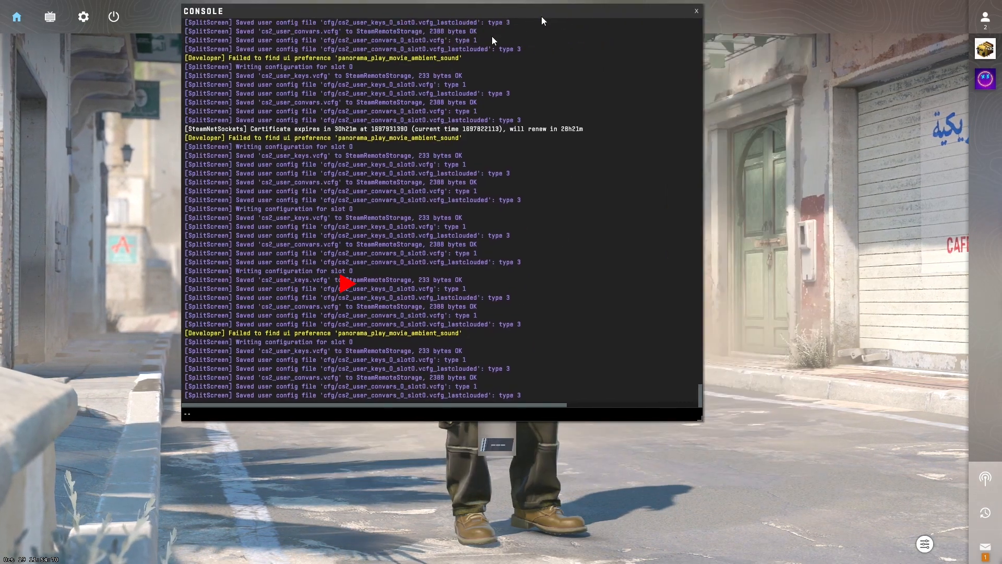